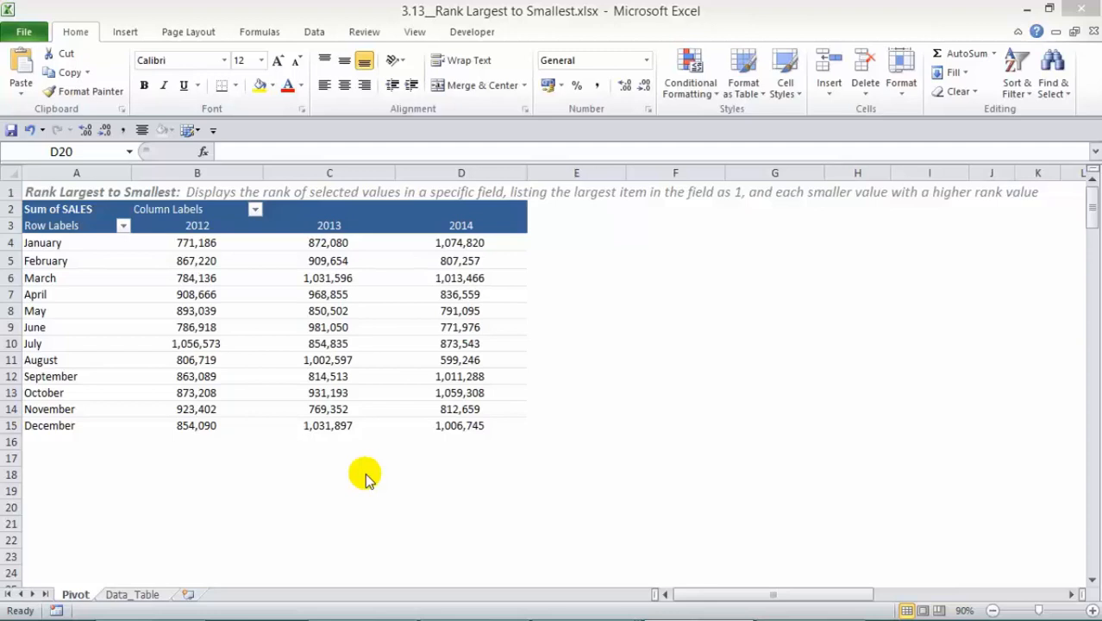
- Select the monthly sales pivot table to show its SALES, FINANCIAL YEAR and SALES MONTH fields
click(328, 208)
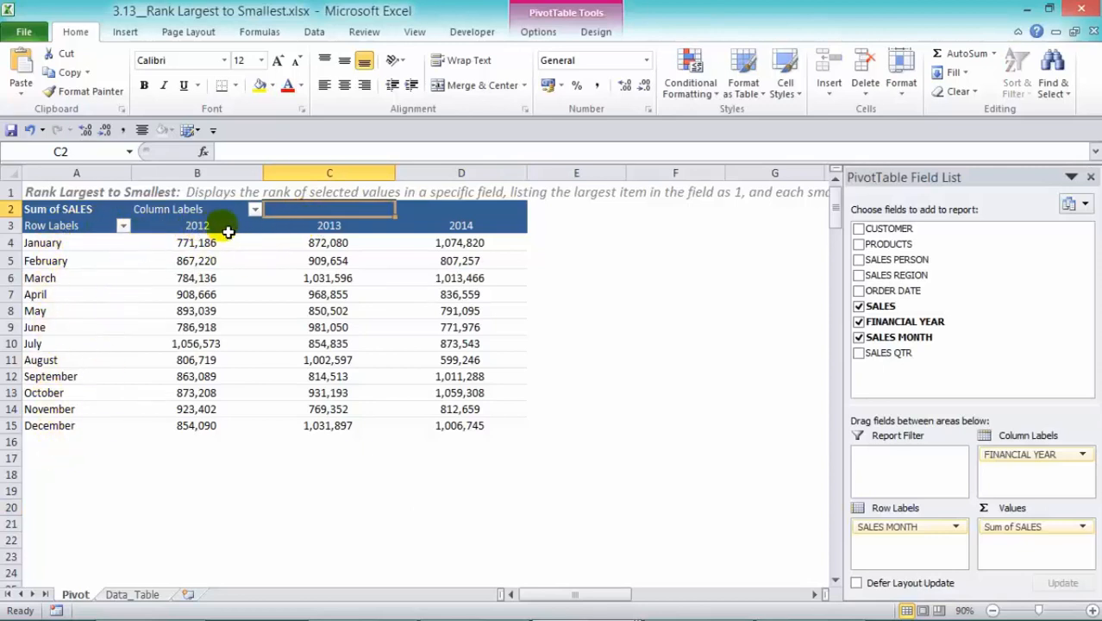
mouse_move(466, 255)
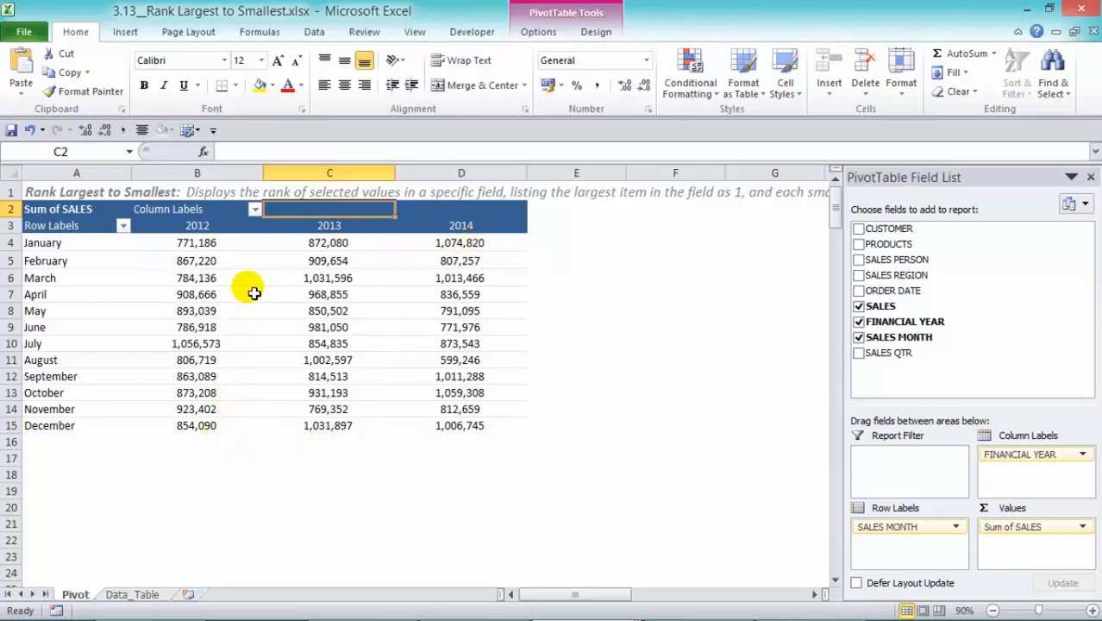
mouse_move(334, 321)
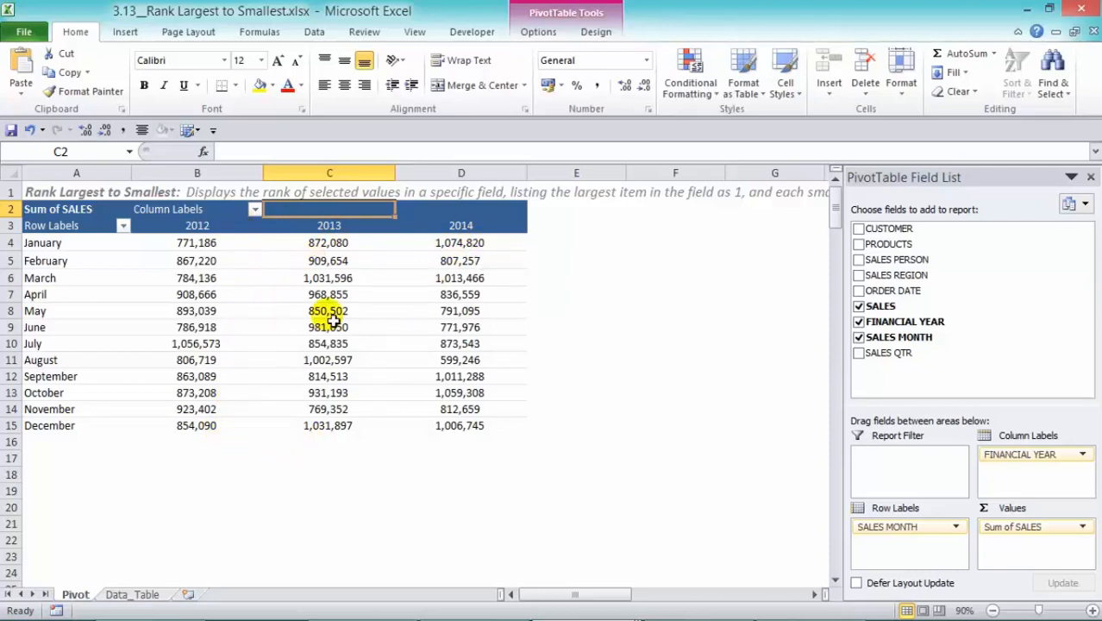
mouse_move(241, 242)
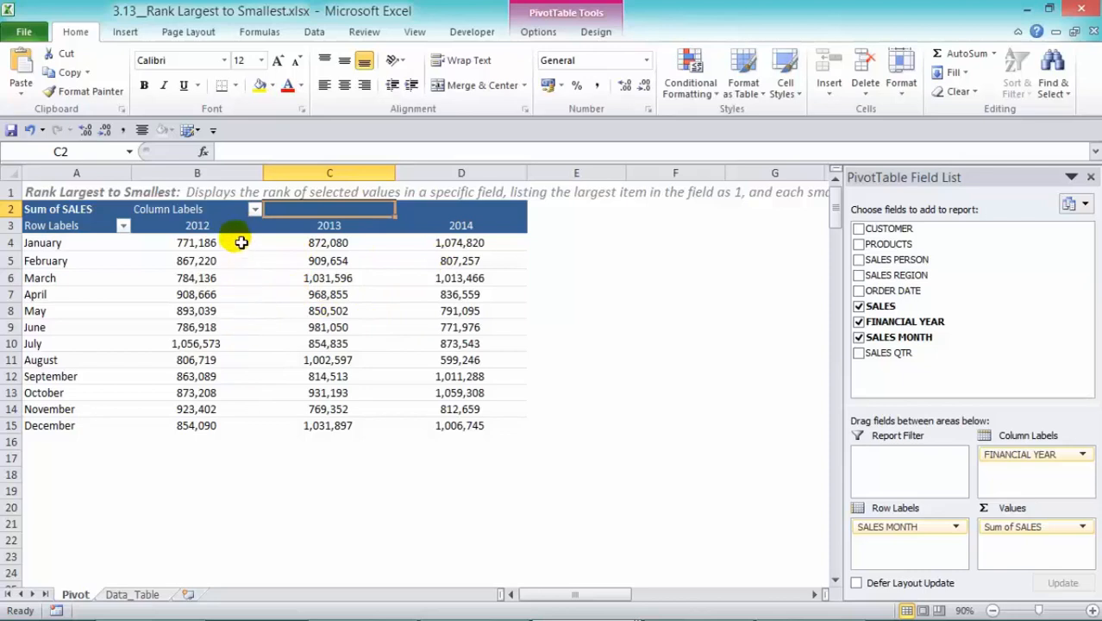
mouse_move(248, 278)
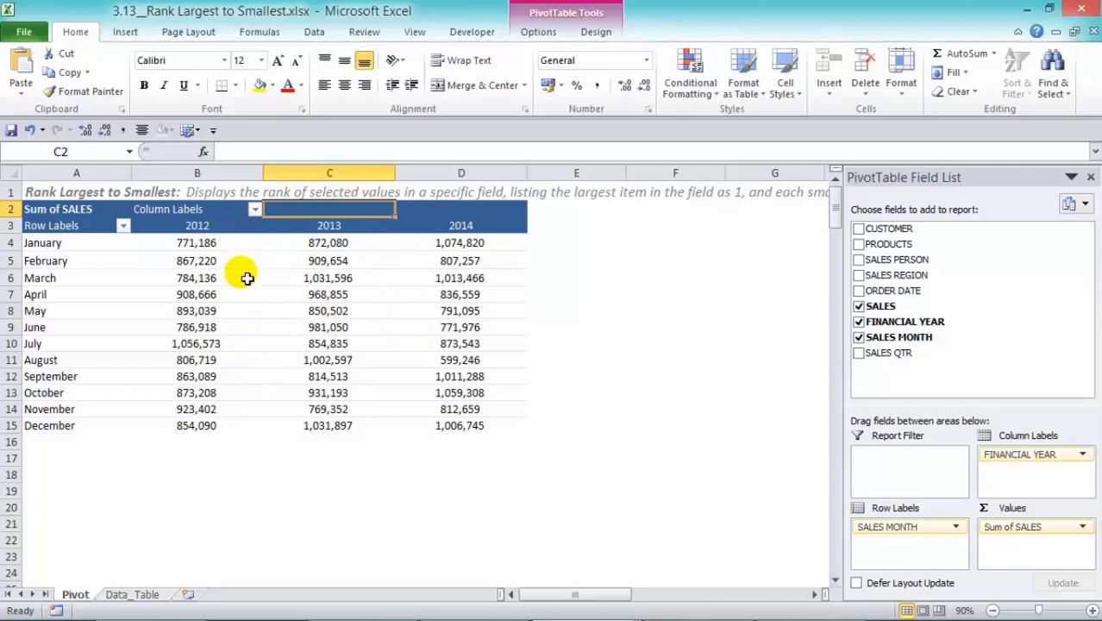
mouse_move(238, 475)
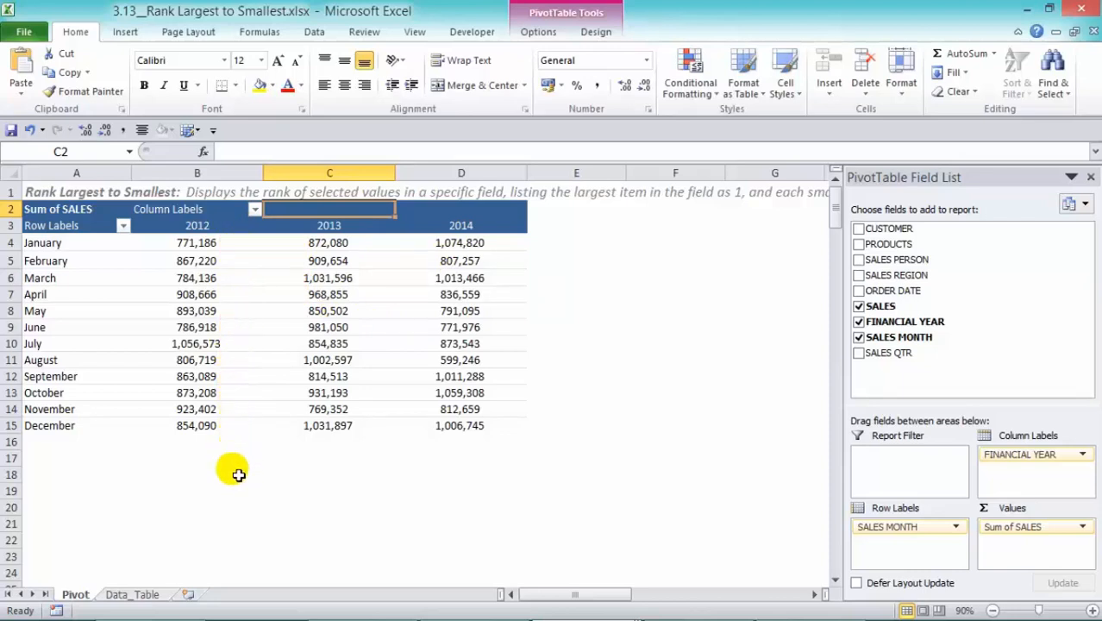
mouse_move(239, 276)
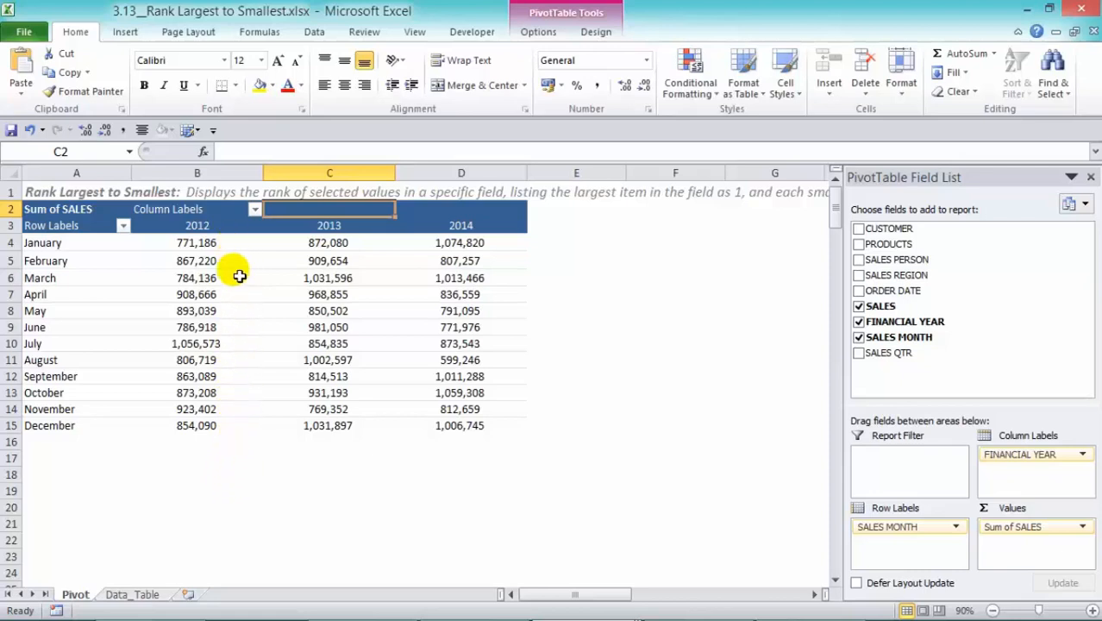
mouse_move(211, 489)
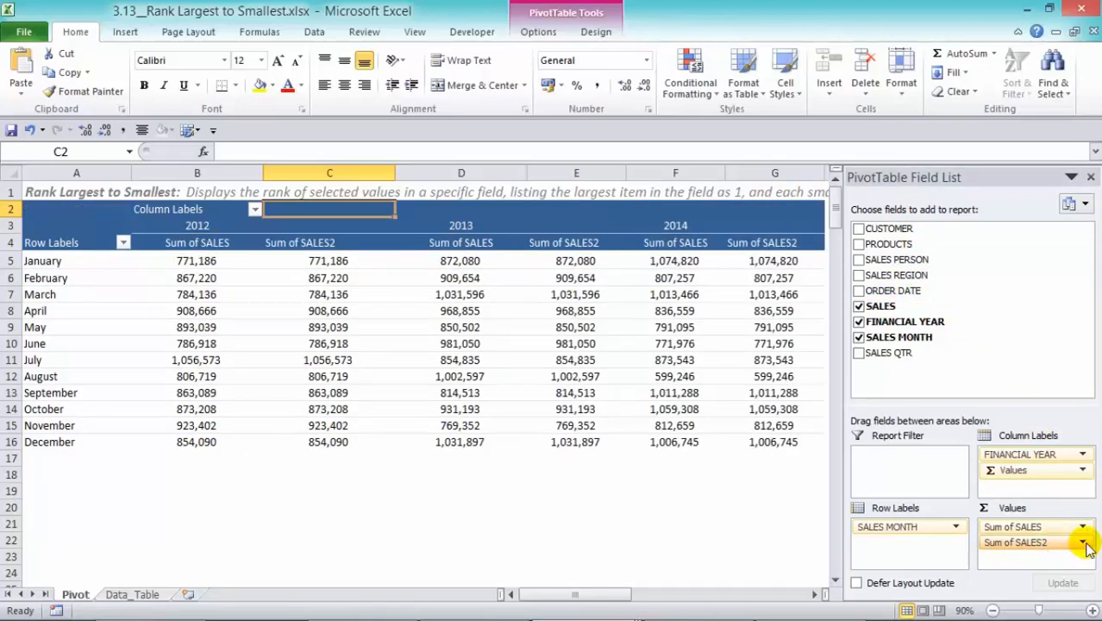
- Show Sum of SALES2 as Rank Largest to Smallest, renamed 'Rank Large to Small'
click(1083, 542)
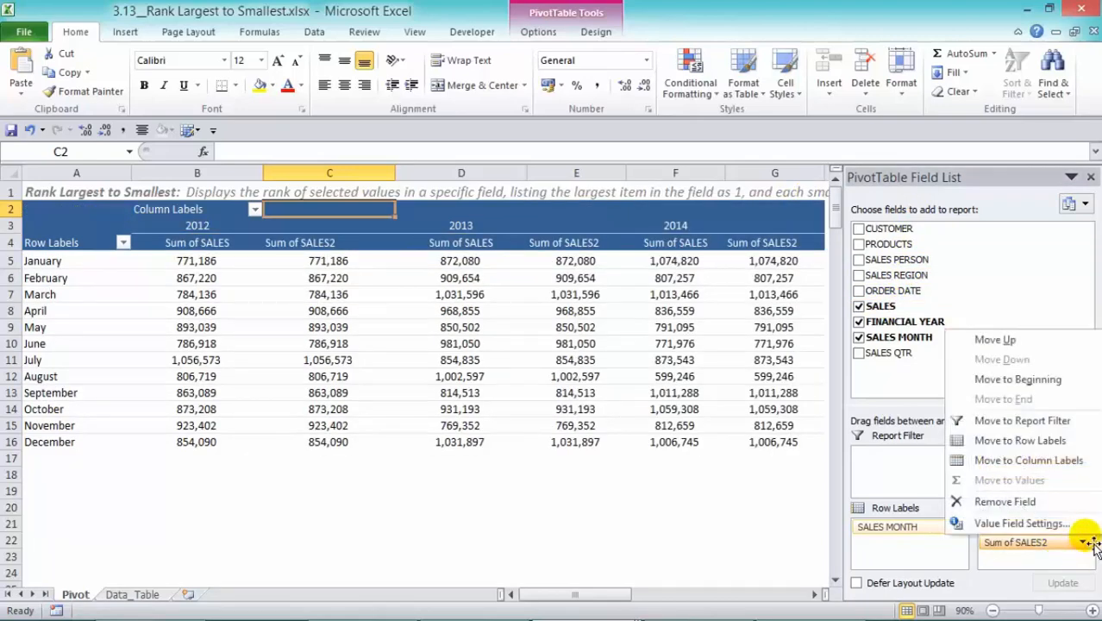
click(1023, 523)
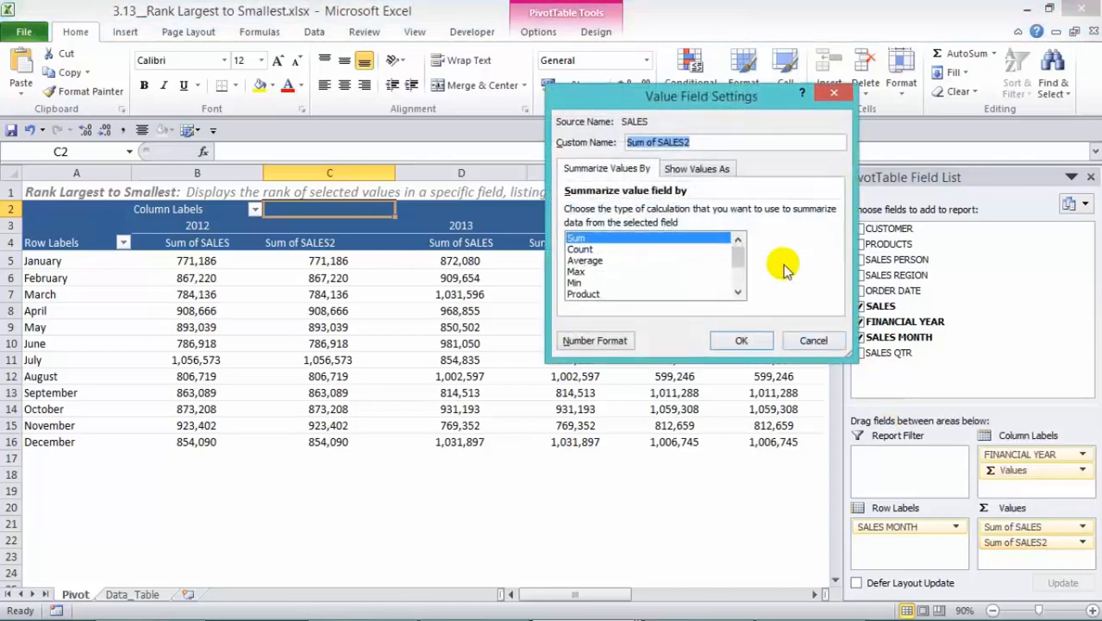
click(697, 169)
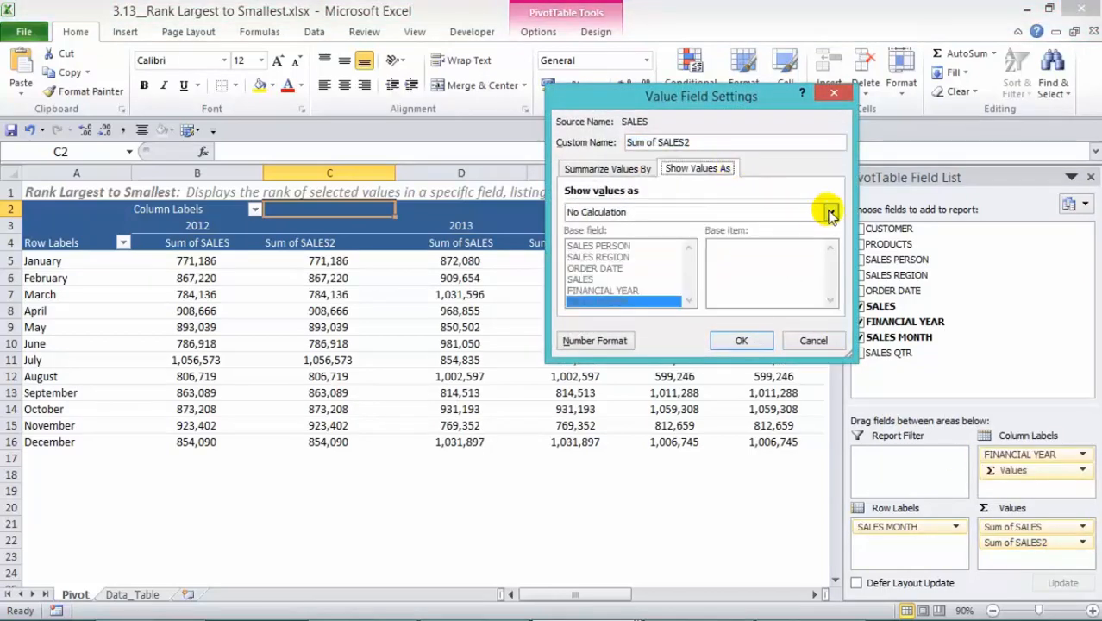
click(829, 211)
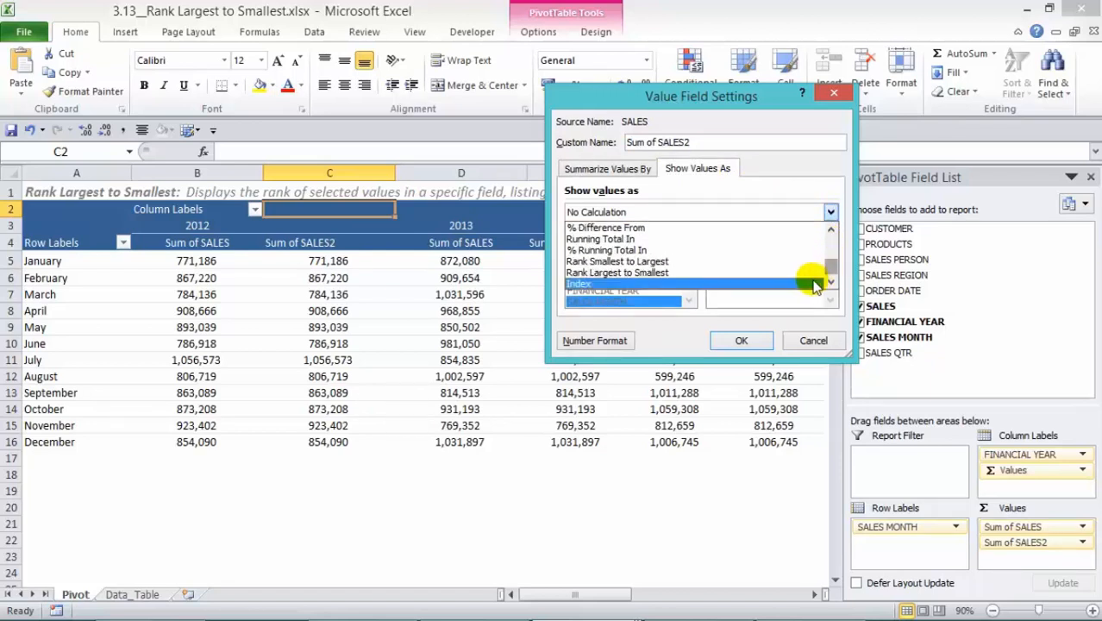
click(618, 271)
text(Rank La)
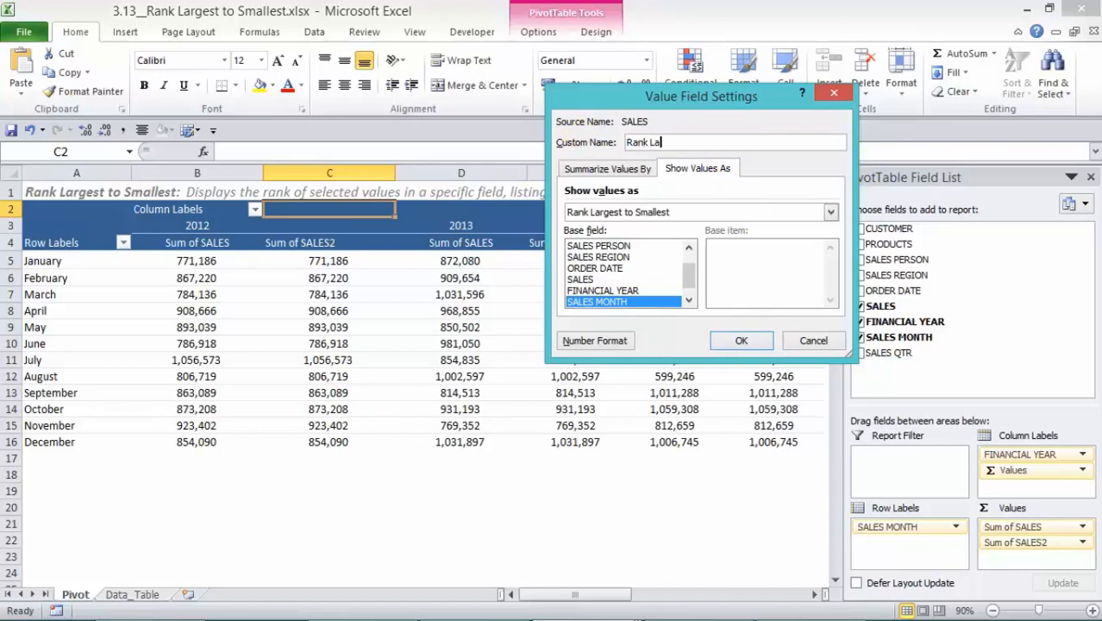
text(rge to Small)
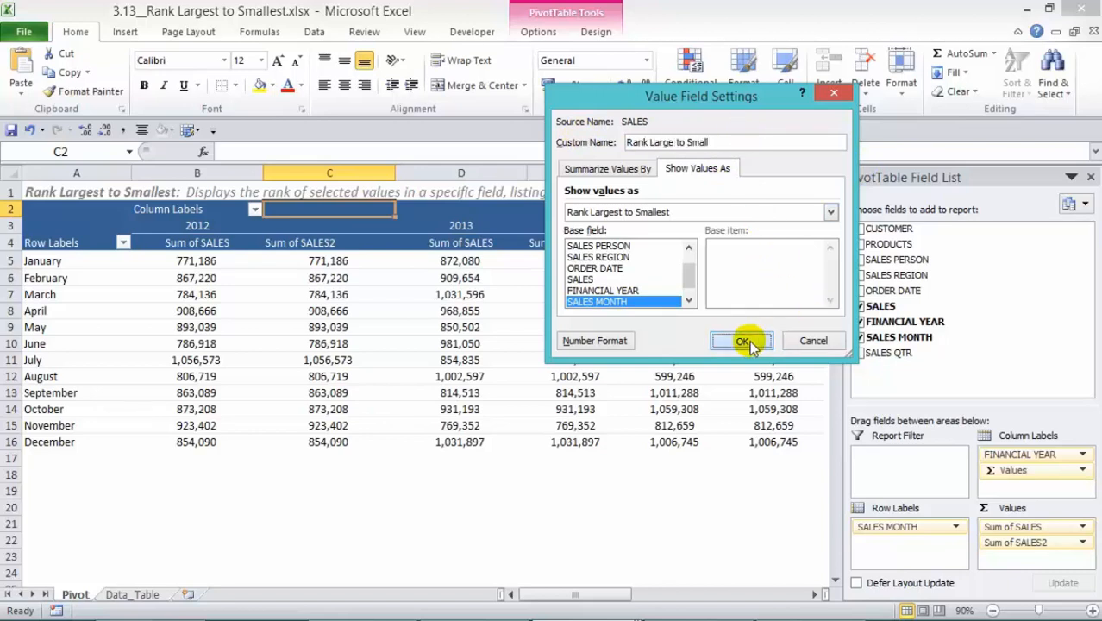
click(742, 340)
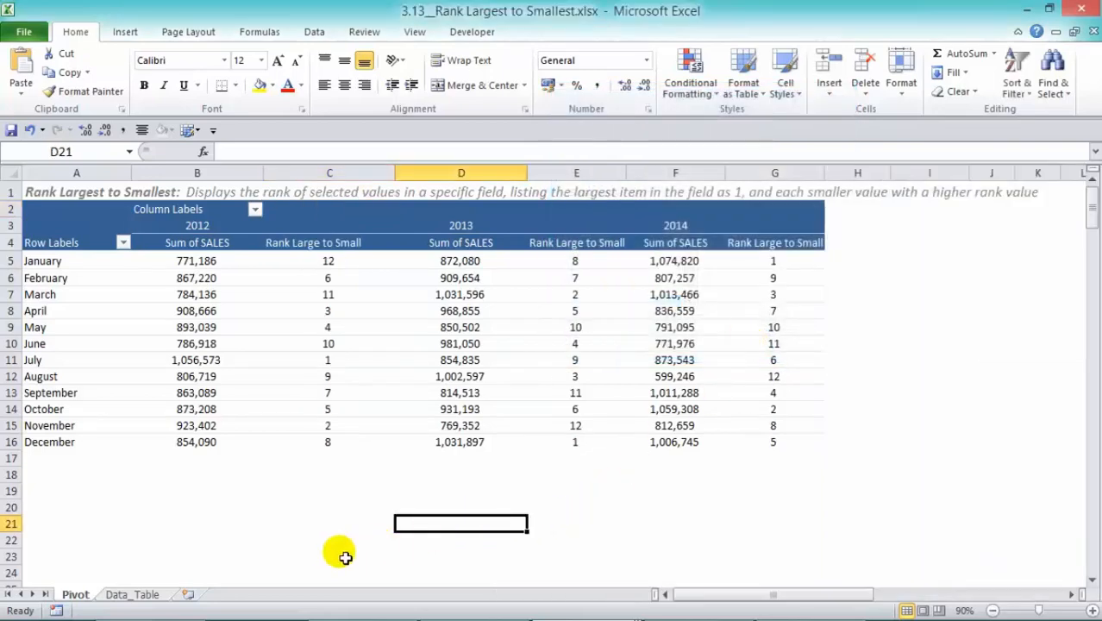
mouse_move(327, 441)
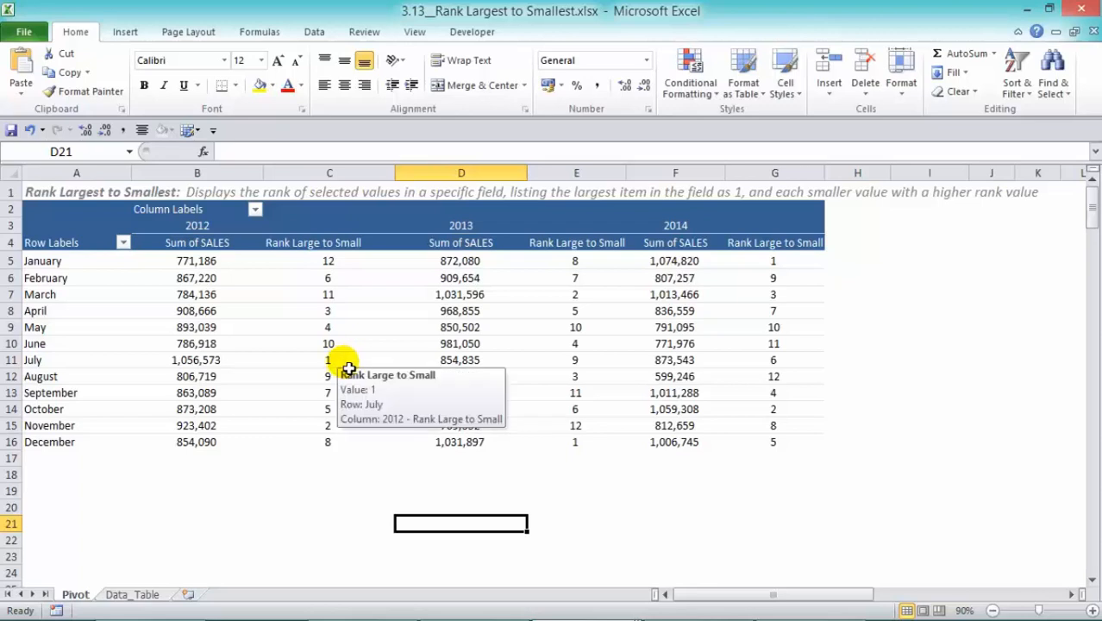
mouse_move(158, 366)
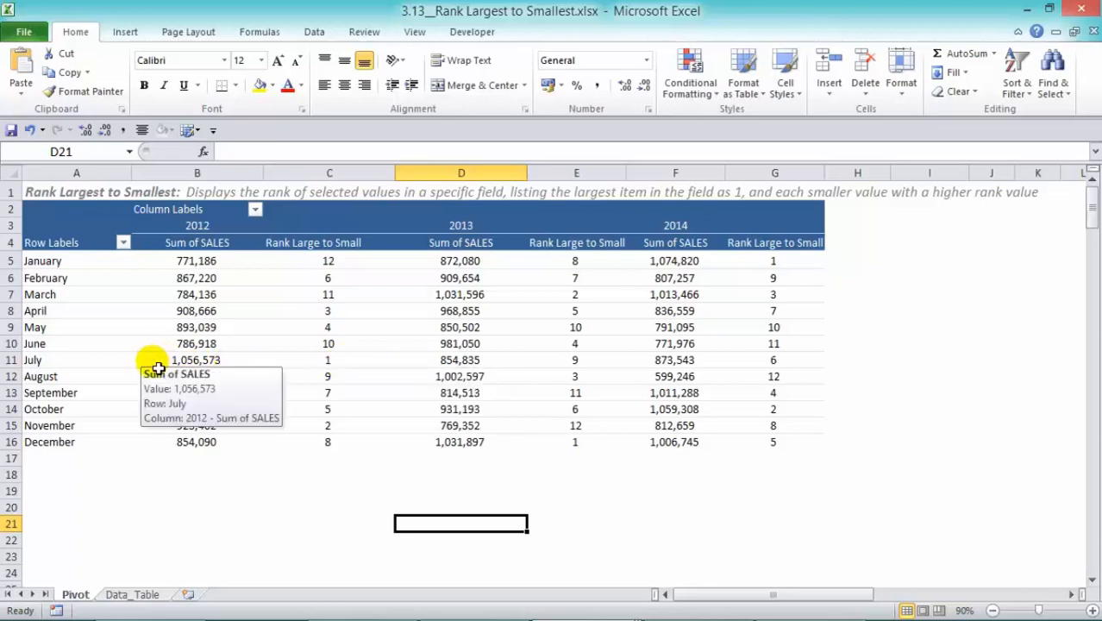
mouse_move(337, 500)
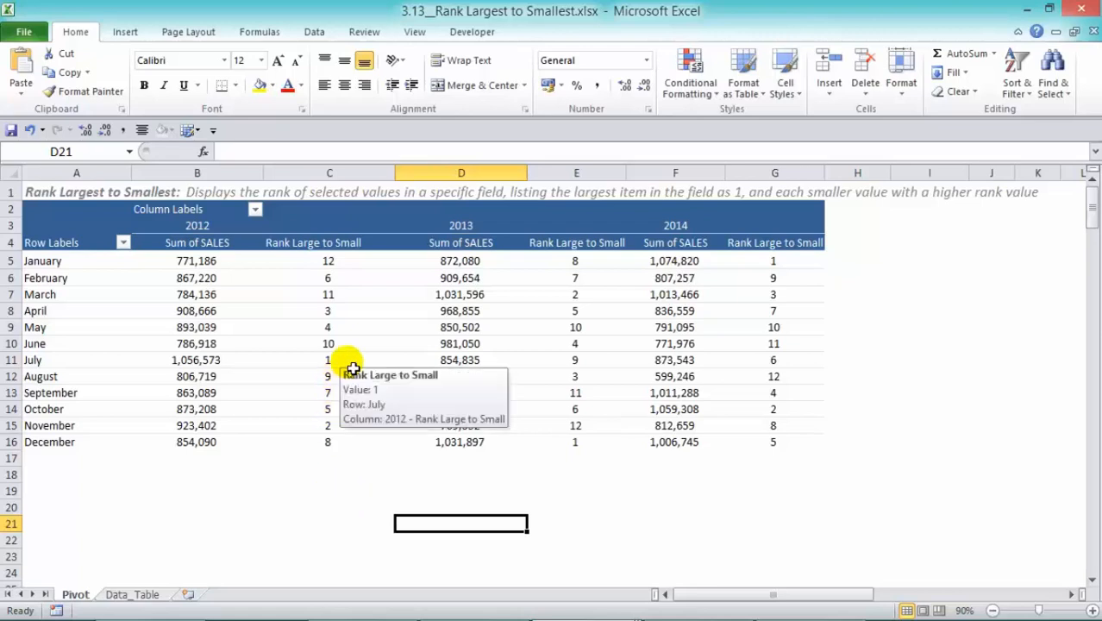
mouse_move(358, 265)
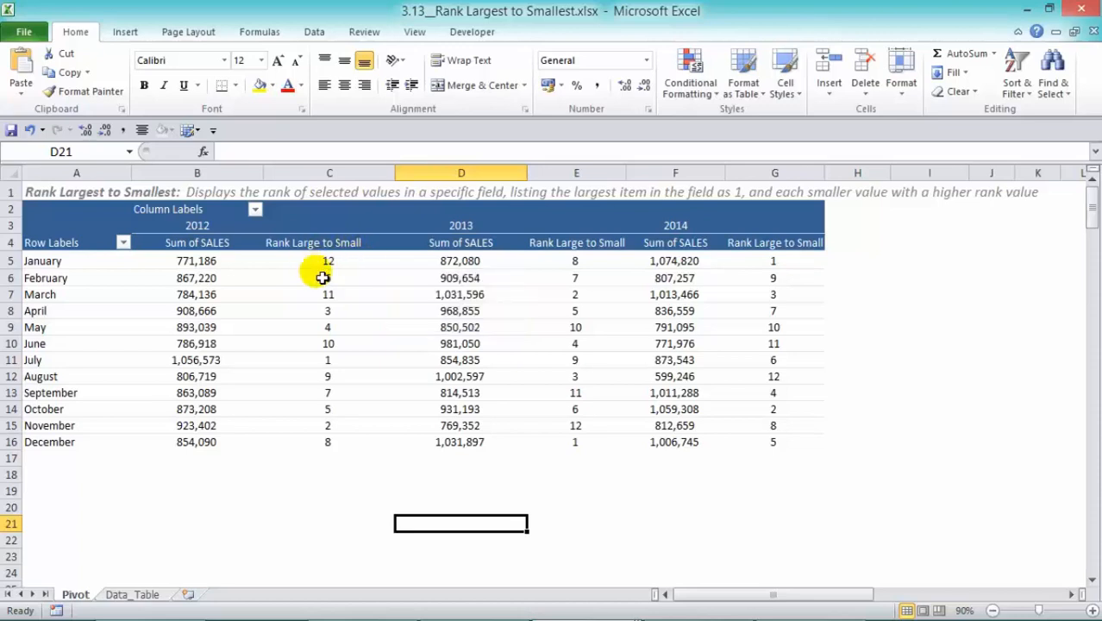
mouse_move(328, 360)
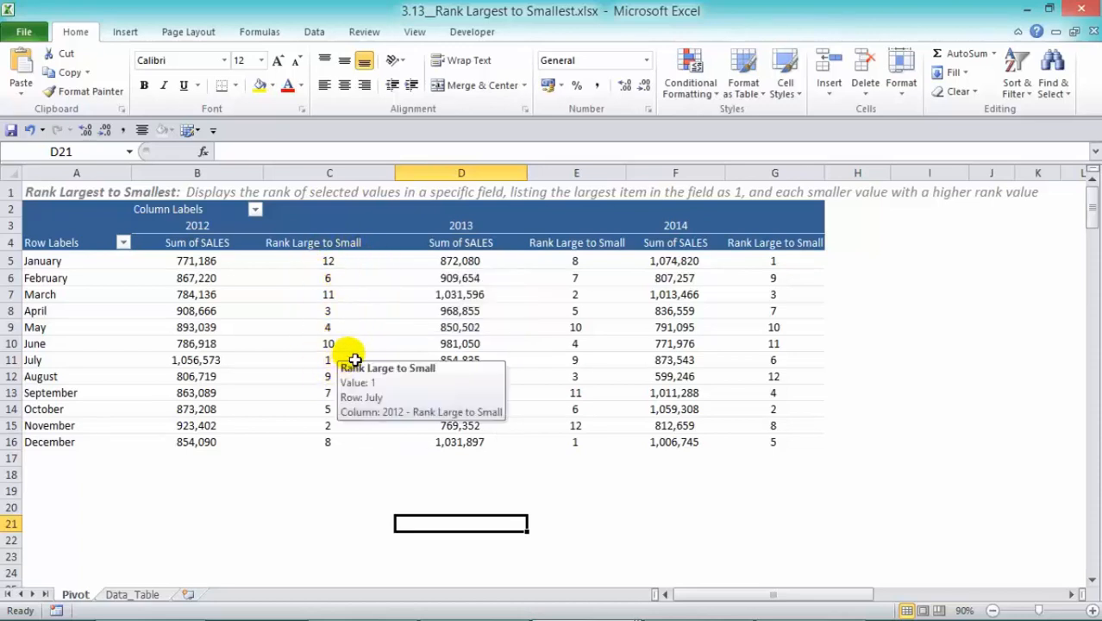
mouse_move(371, 263)
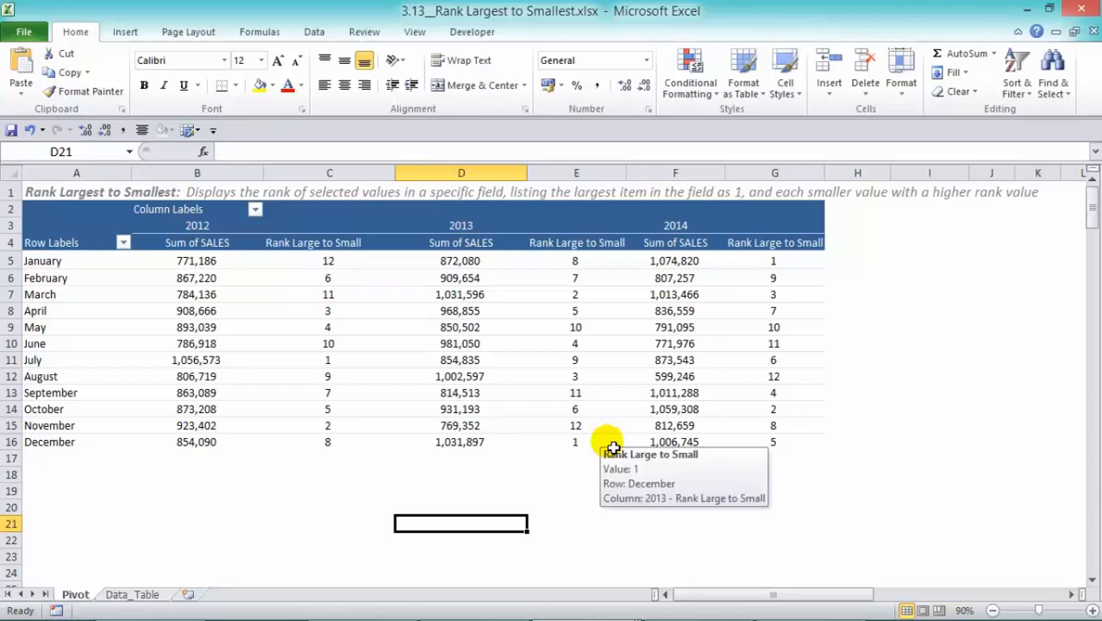
mouse_move(608, 426)
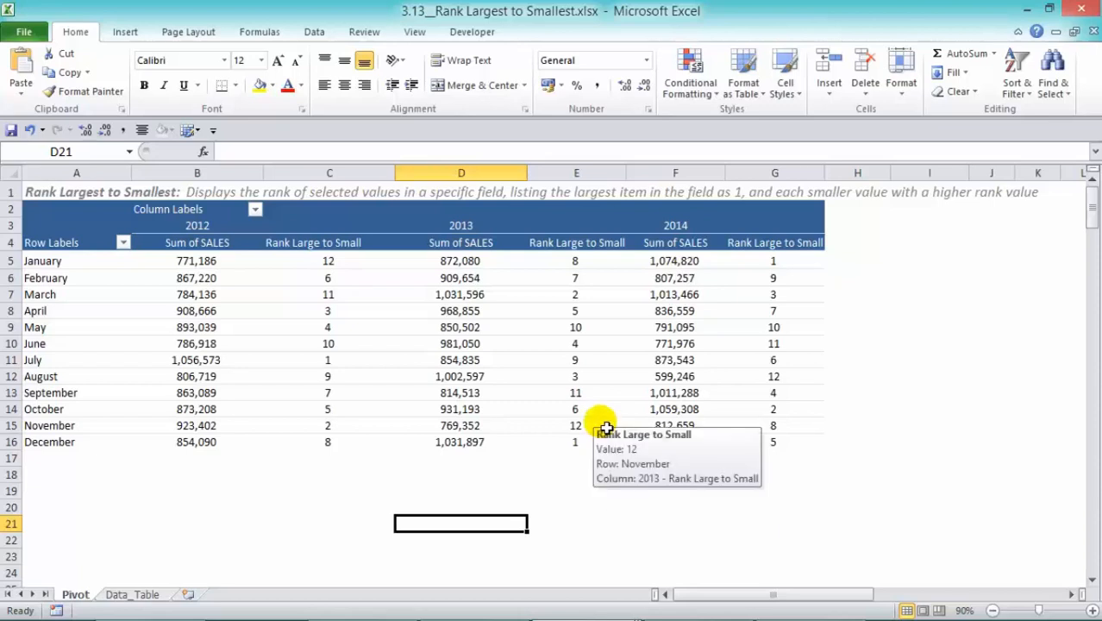
mouse_move(798, 473)
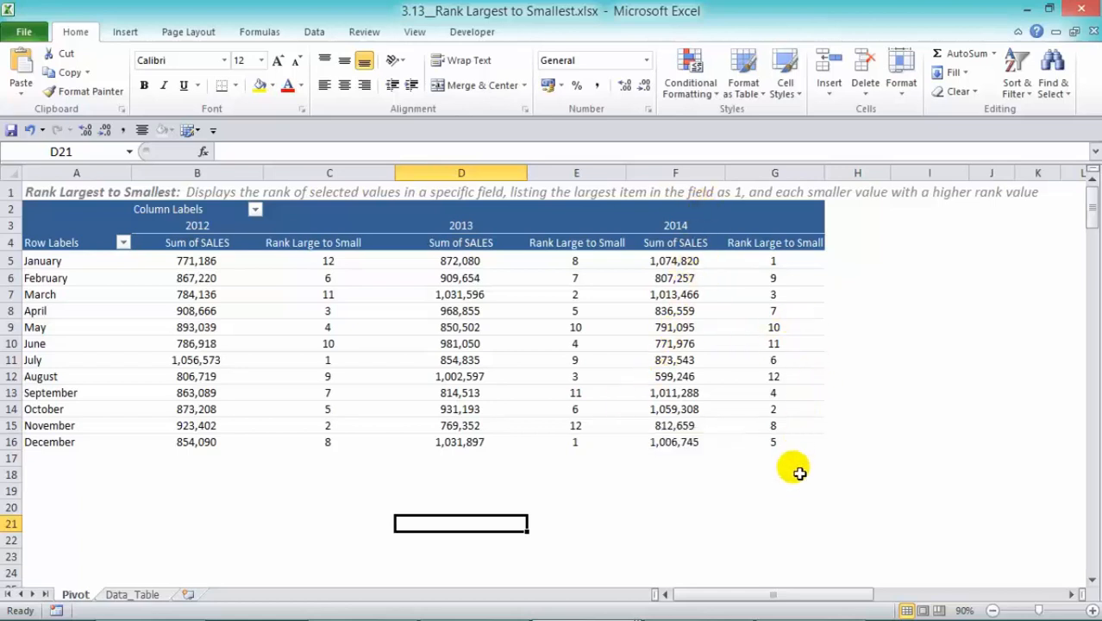
mouse_move(811, 327)
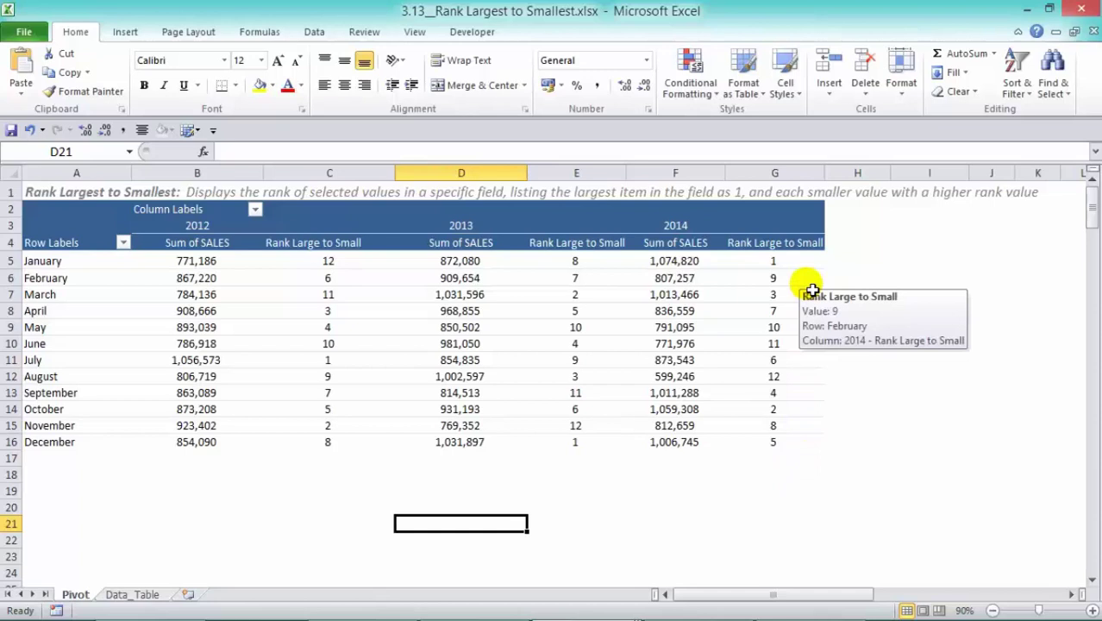
mouse_move(793, 362)
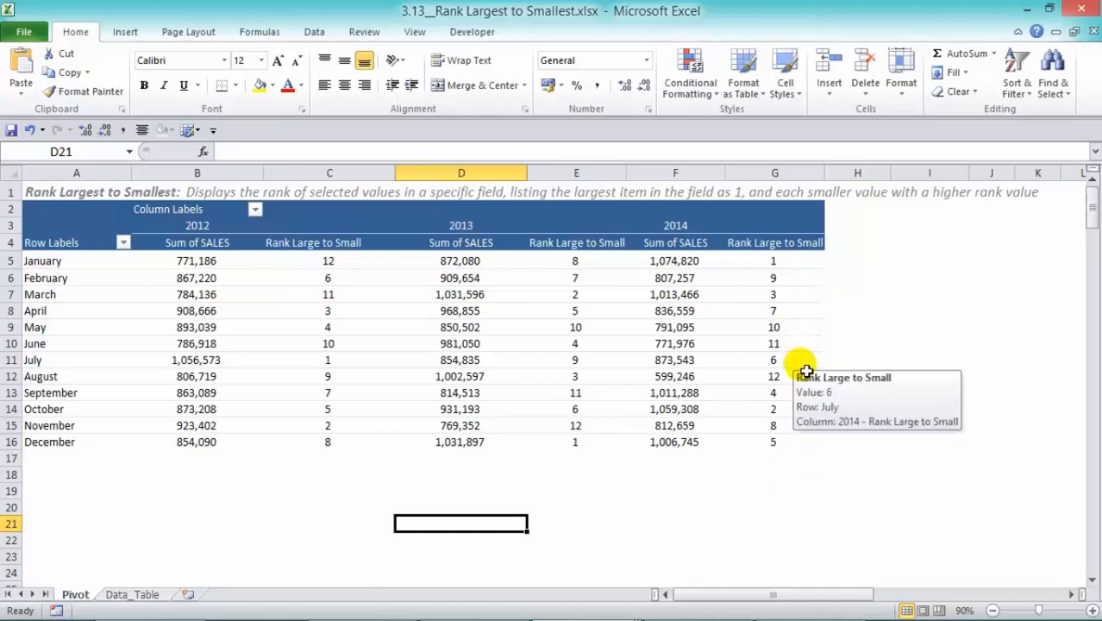
mouse_move(678, 522)
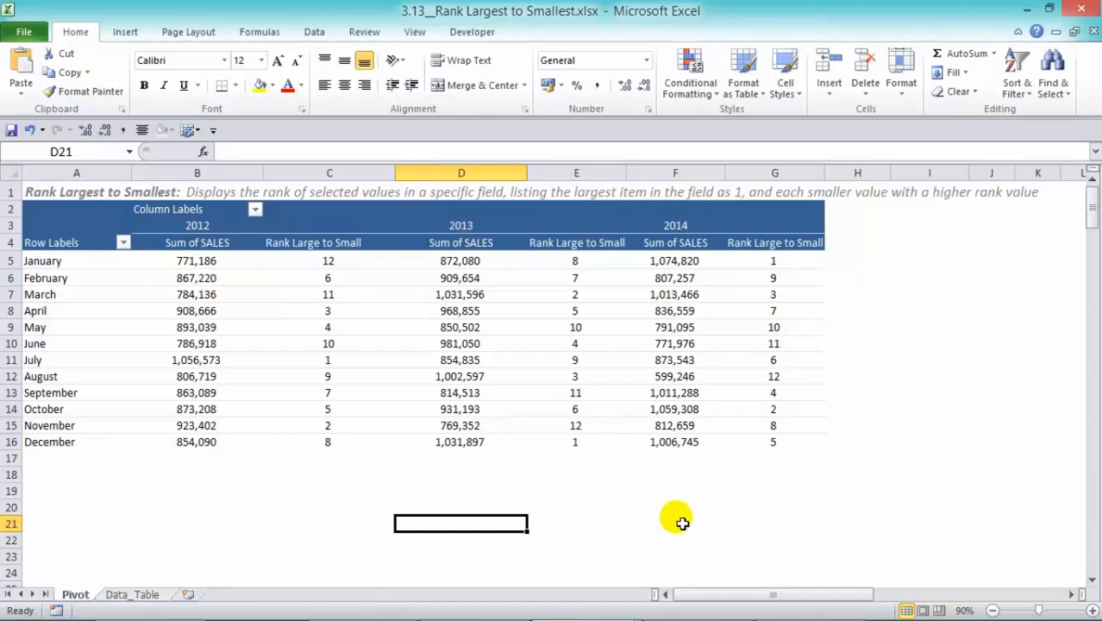
mouse_move(634, 556)
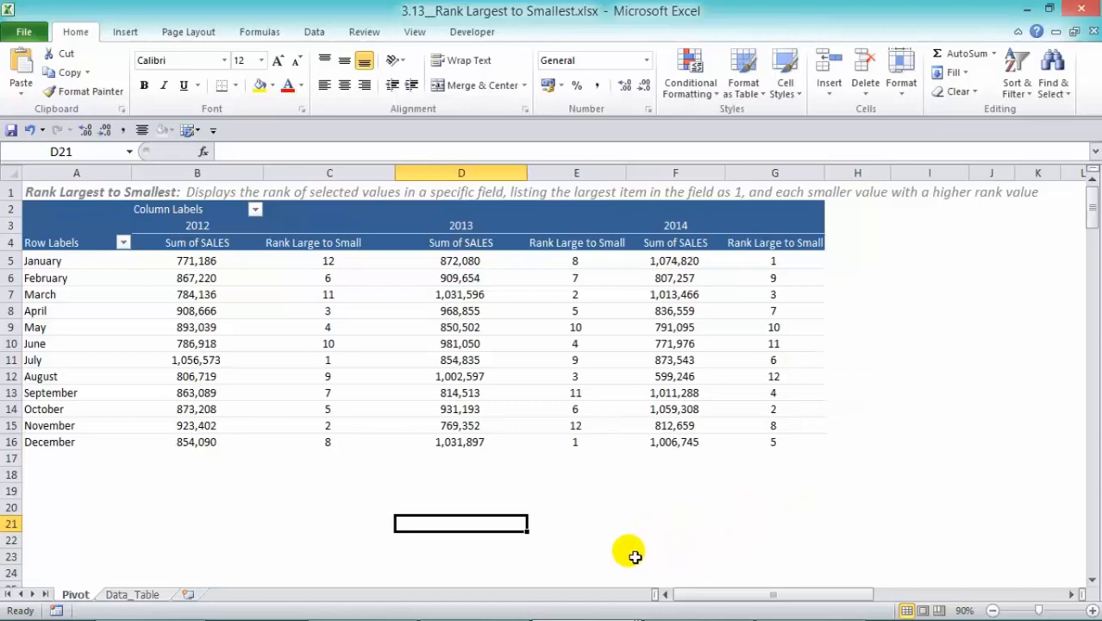
mouse_move(697, 526)
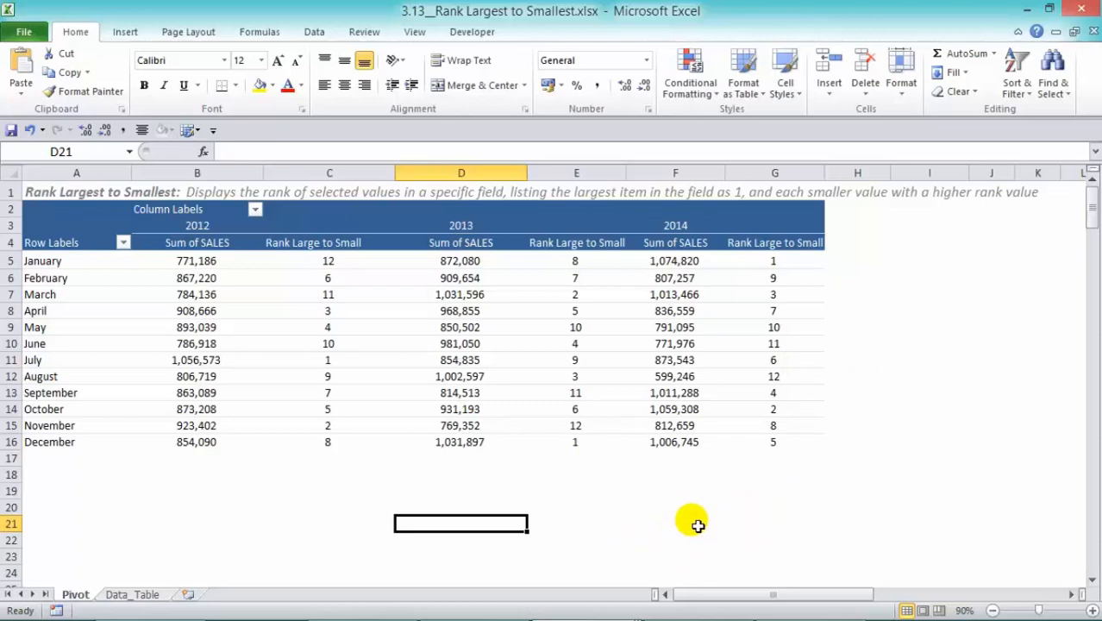